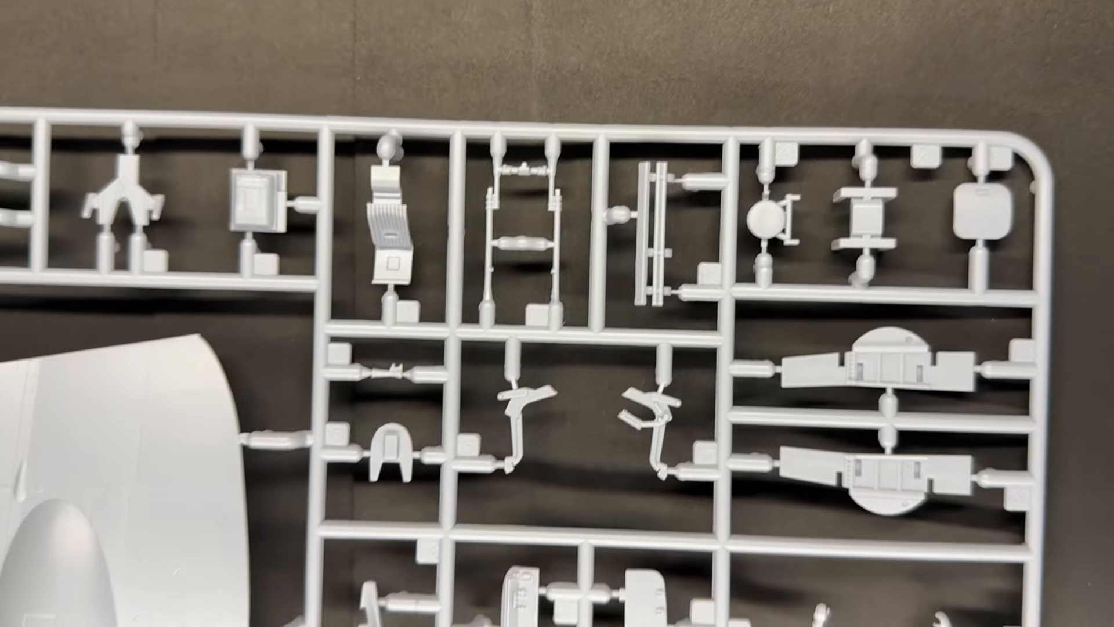
scroll("down", 3)
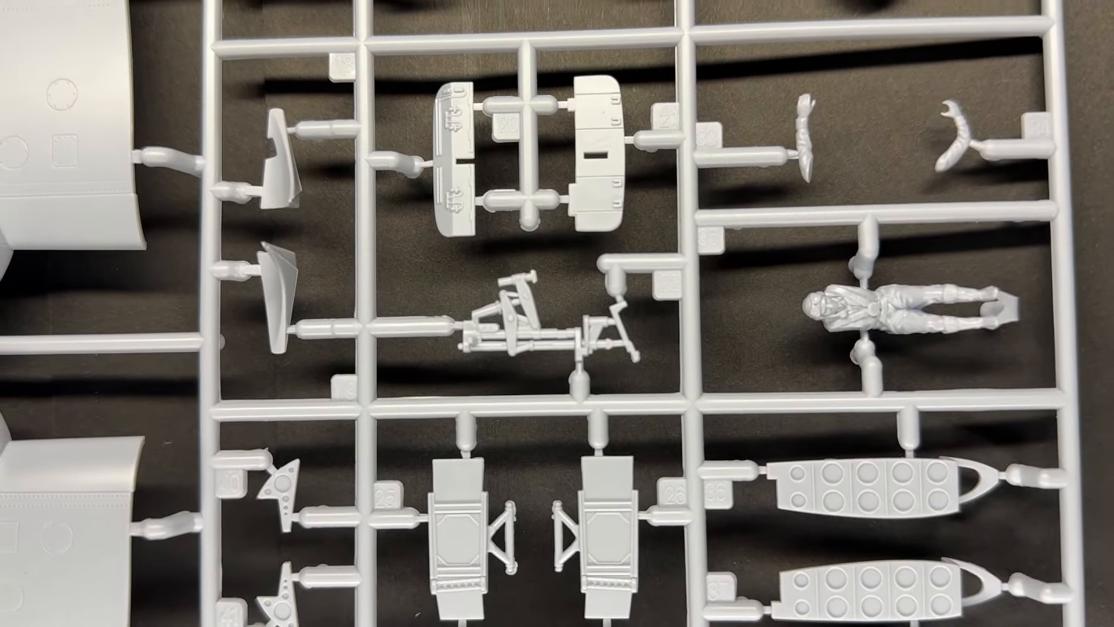
scroll("down", 3)
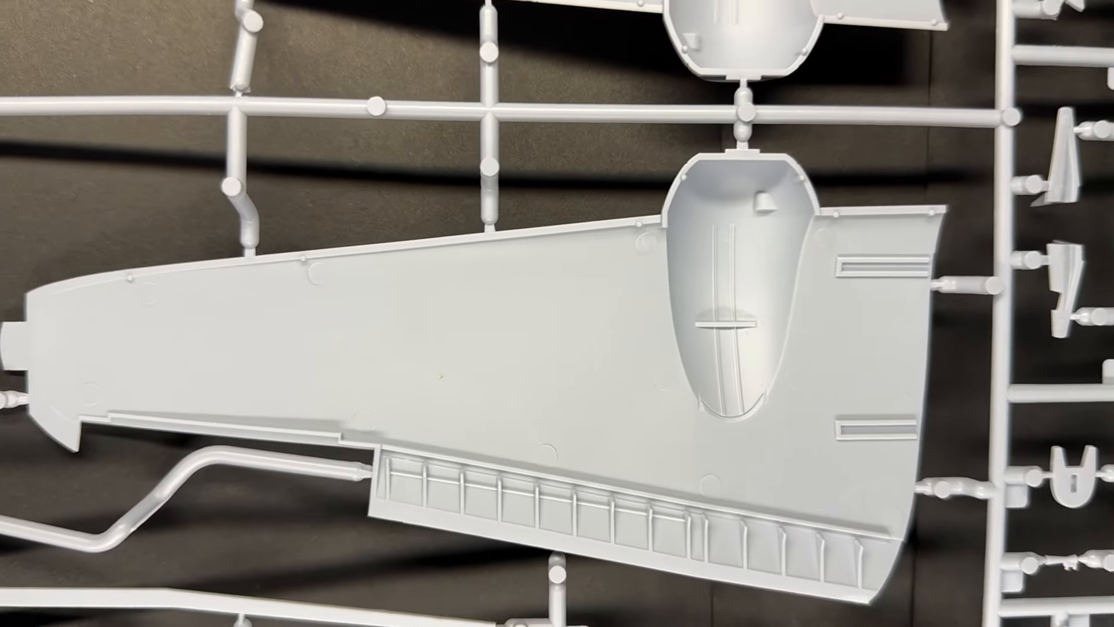
scroll("down", 3)
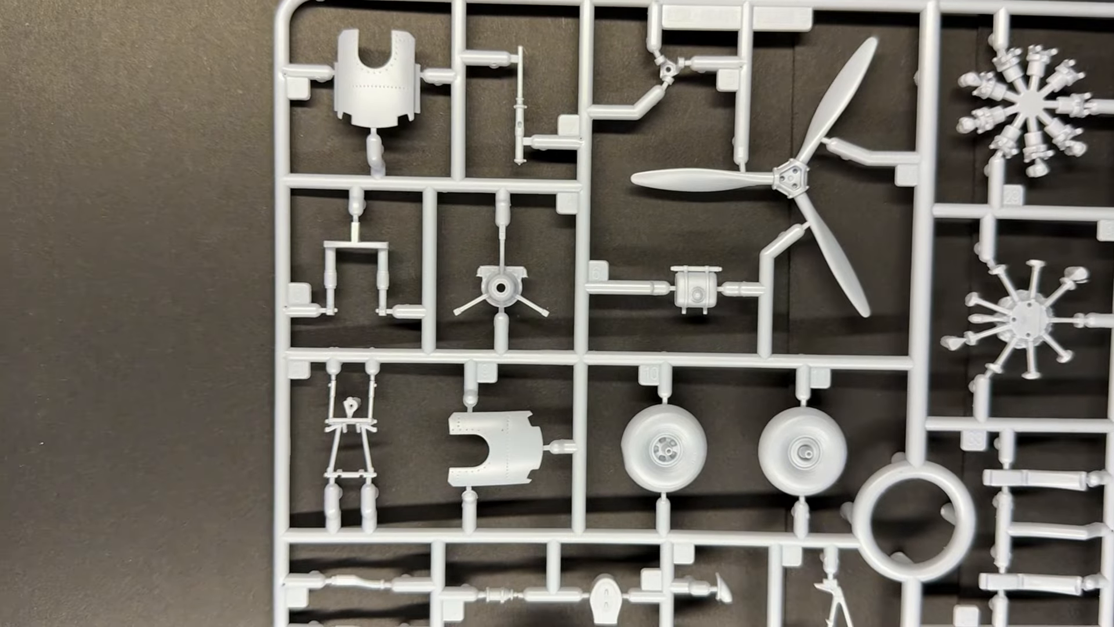
scroll("down", 3)
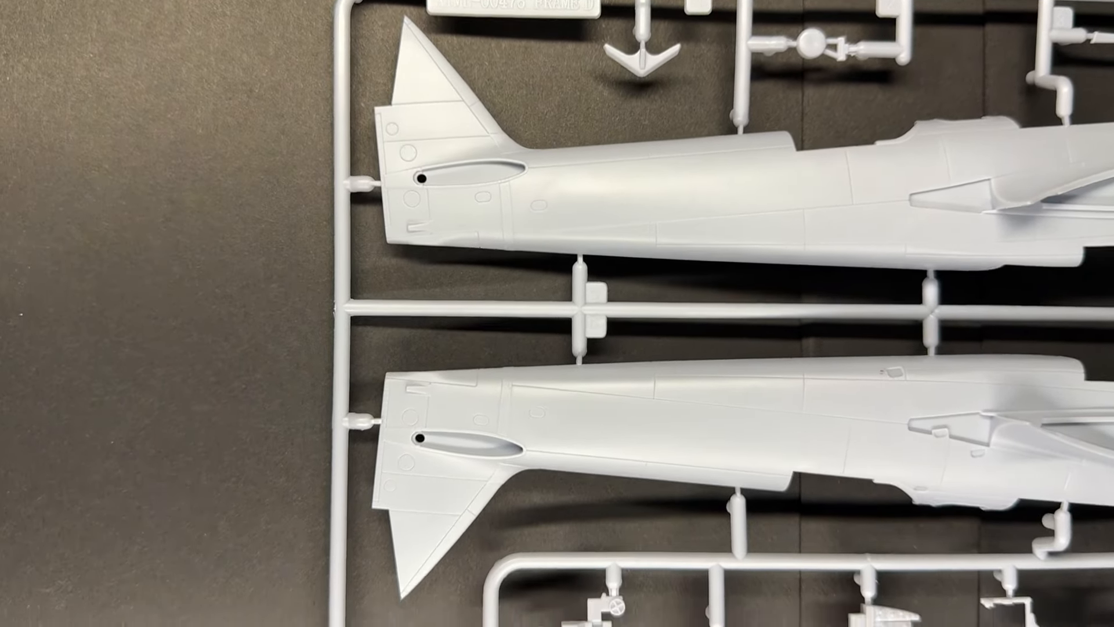
scroll("down", 3)
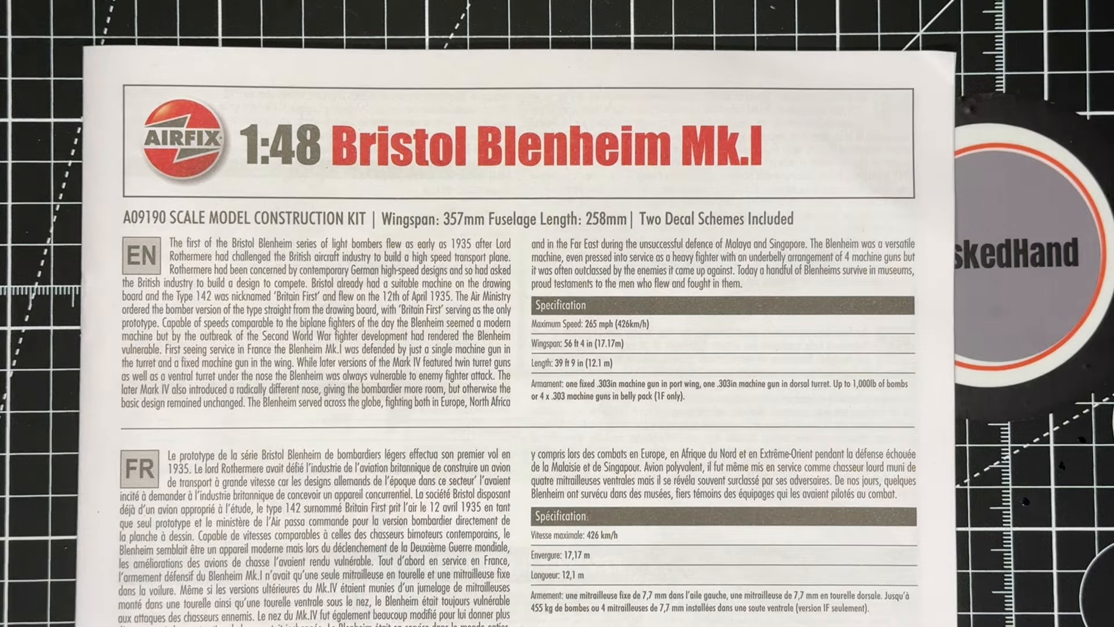
scroll("down", 3)
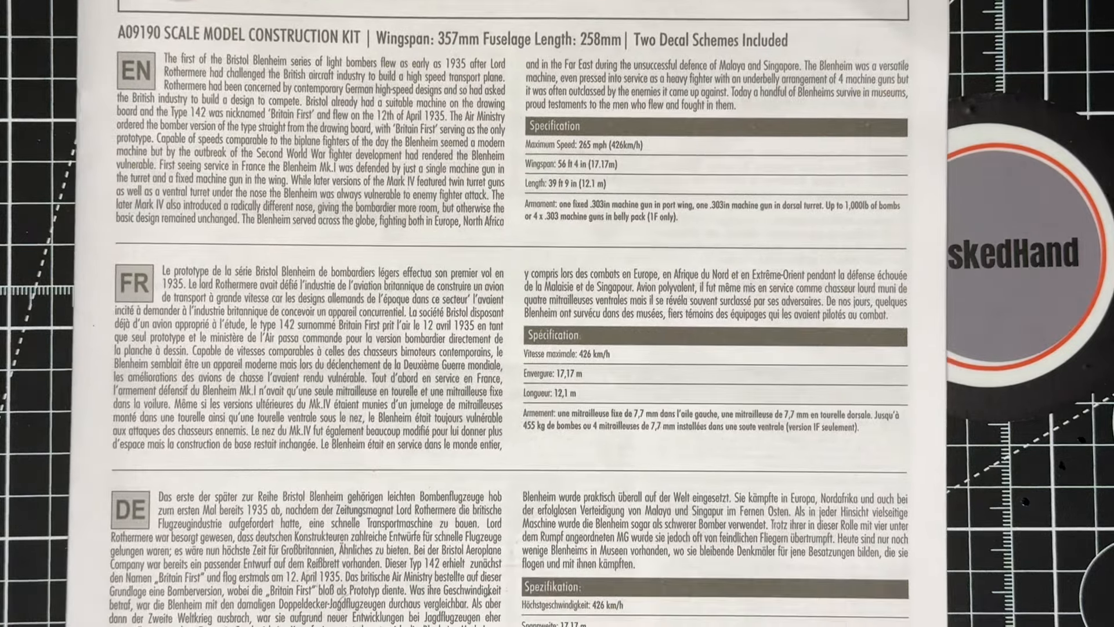
scroll("down", 3)
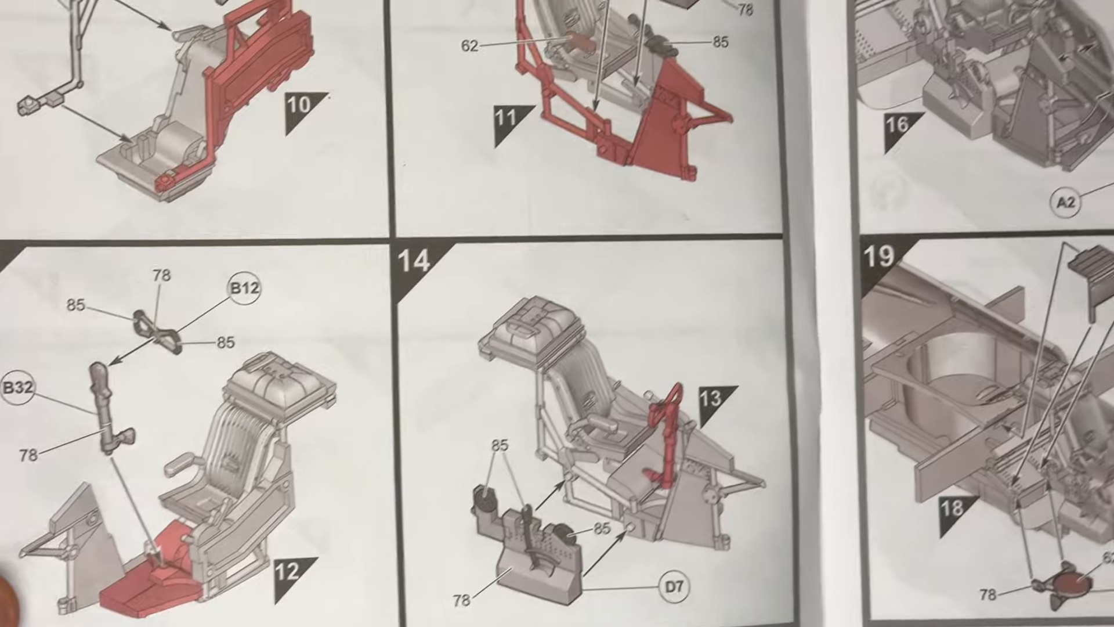
scroll("down", 3)
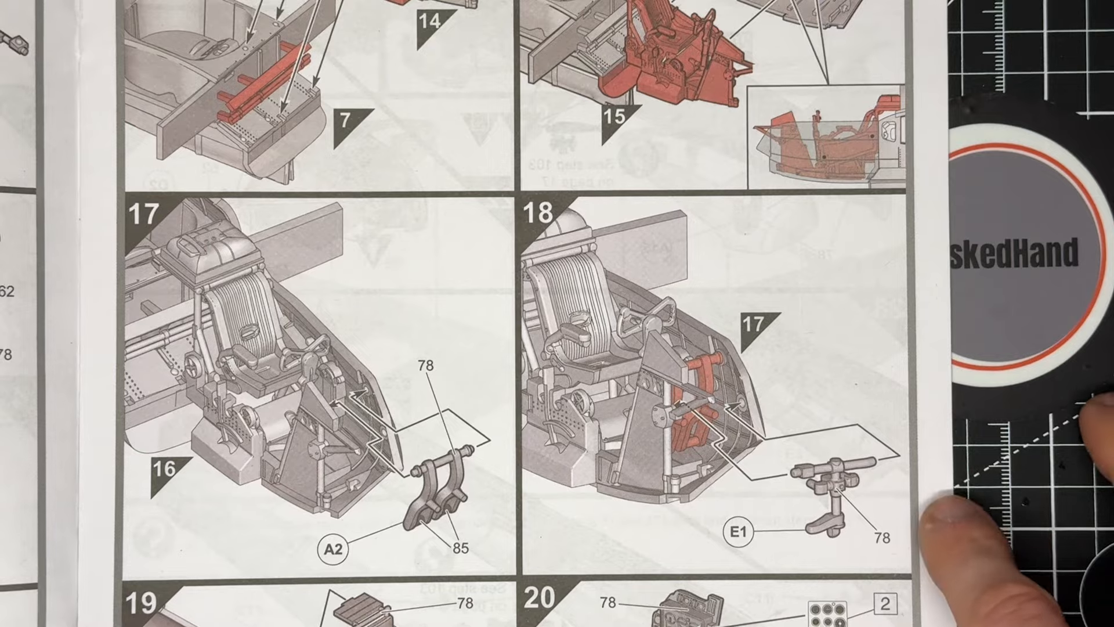
scroll("down", 3)
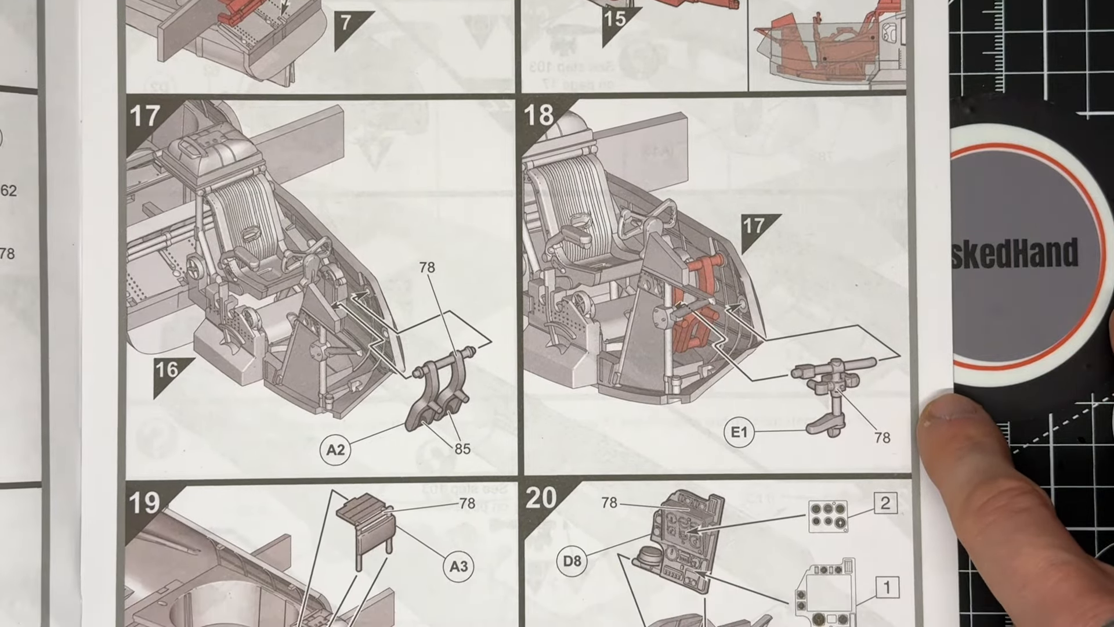
scroll("down", 3)
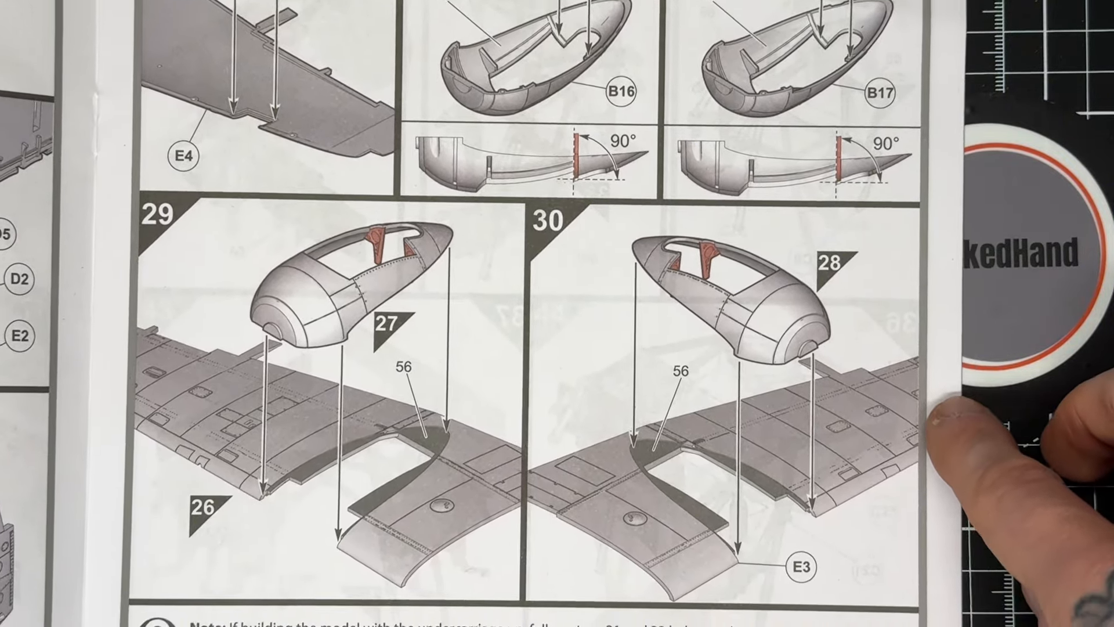
scroll("down", 3)
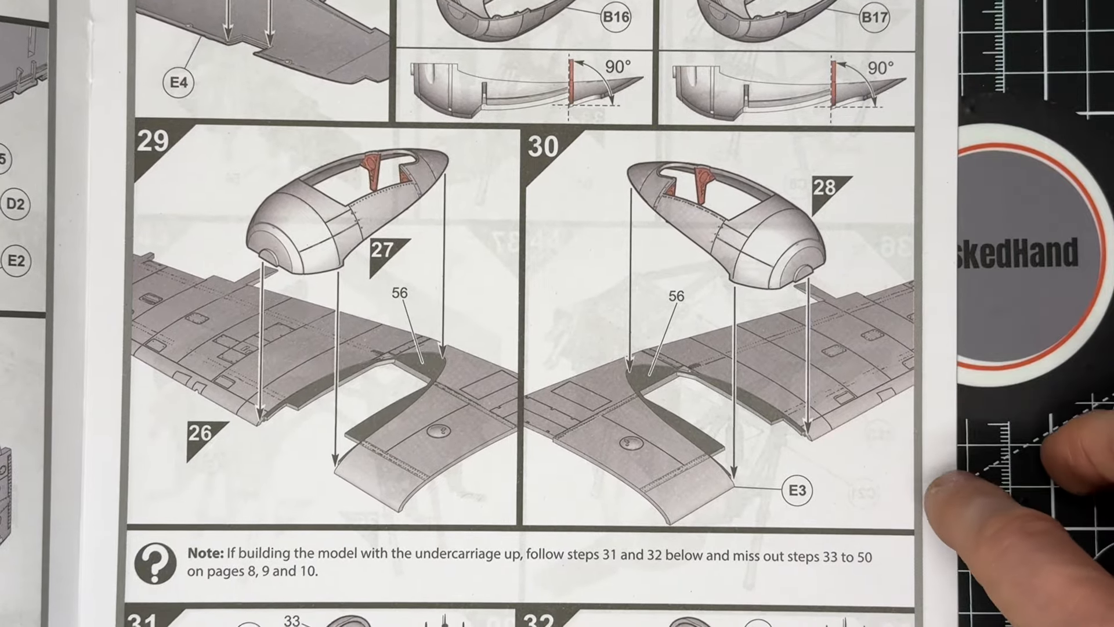
scroll("down", 3)
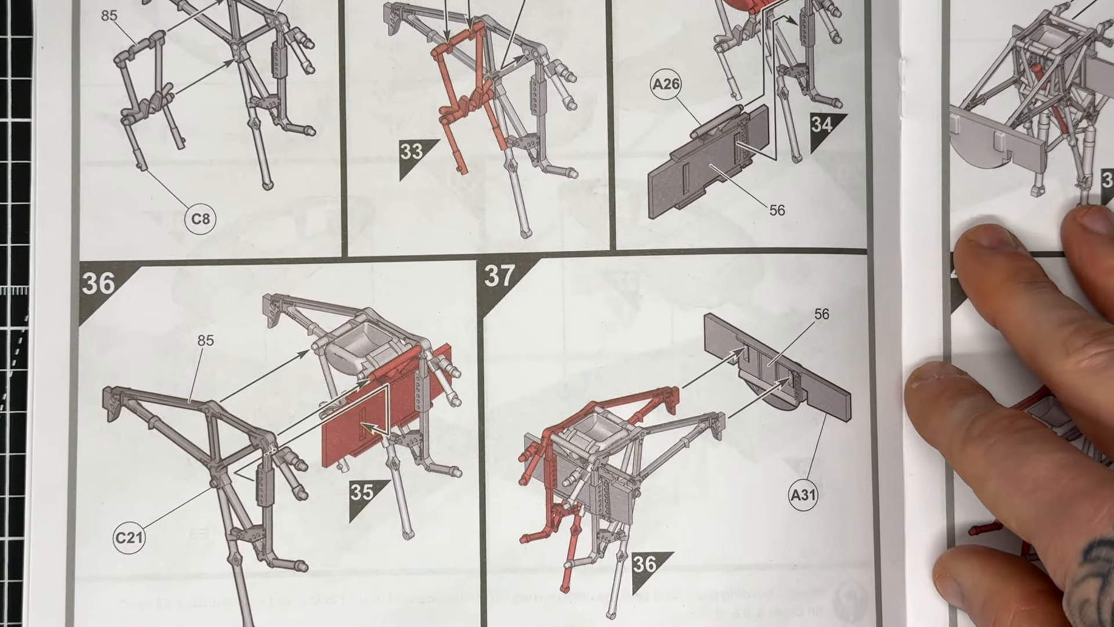
scroll("down", 3)
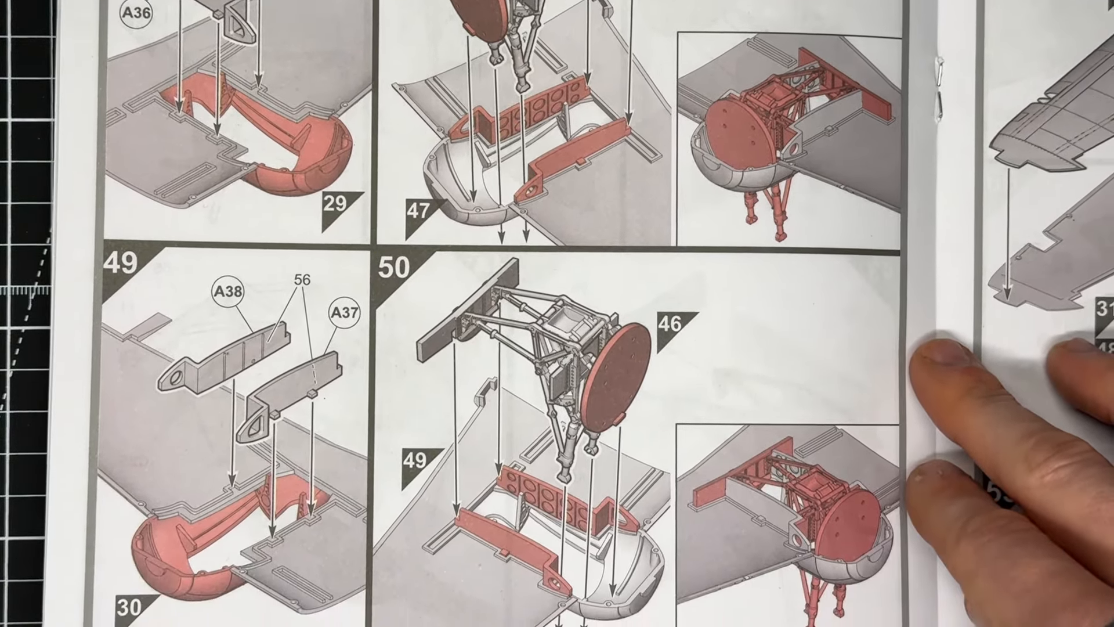
scroll("down", 3)
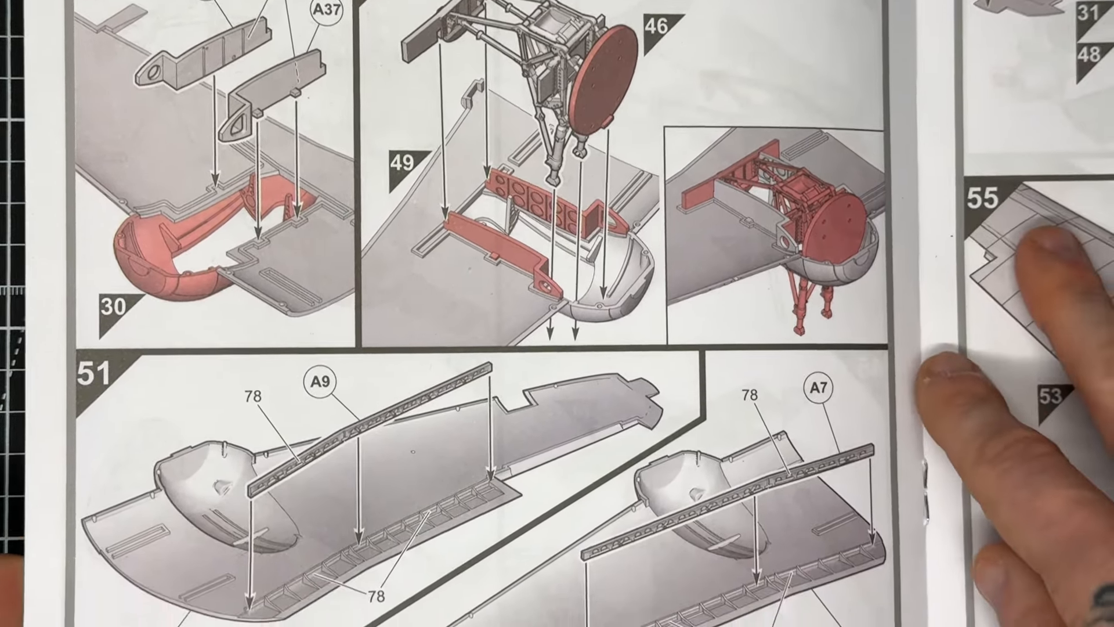
scroll("down", 3)
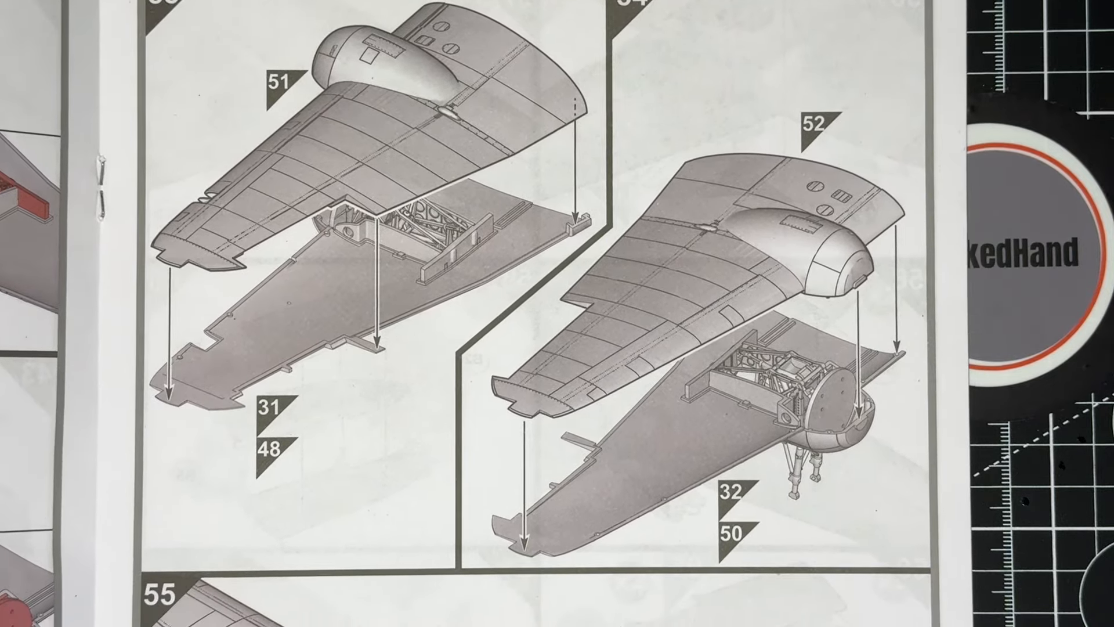
scroll("down", 3)
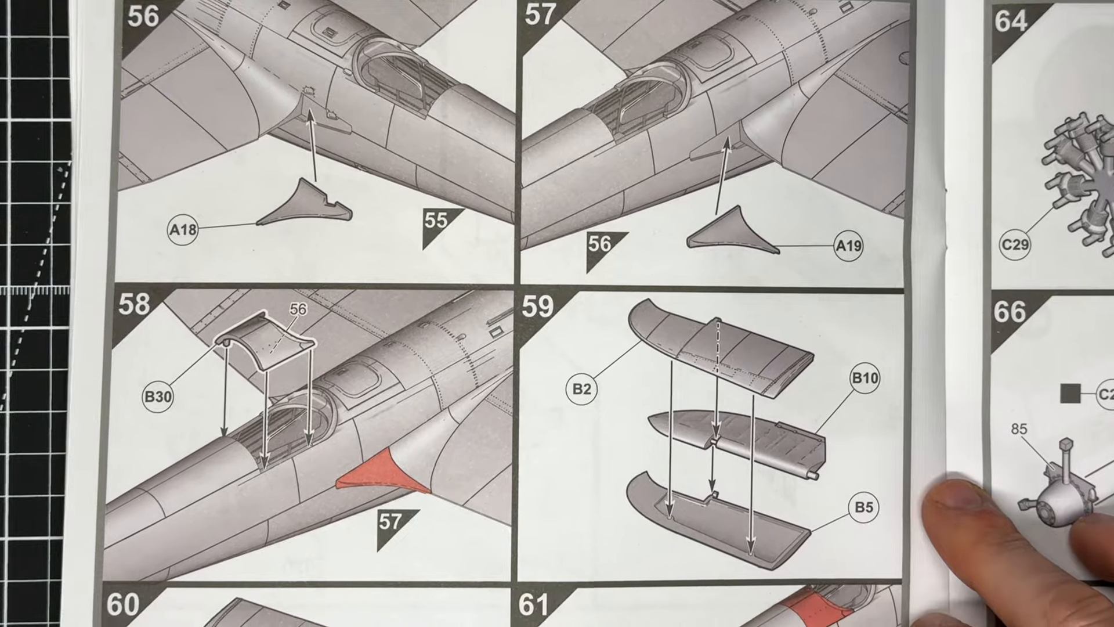
scroll("down", 3)
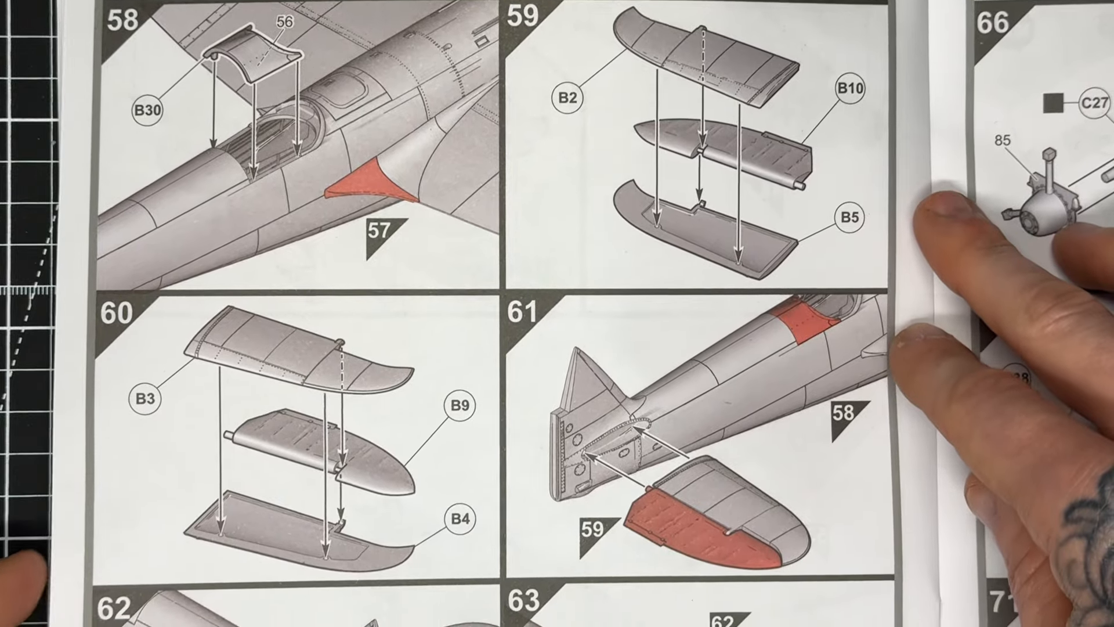
scroll("down", 3)
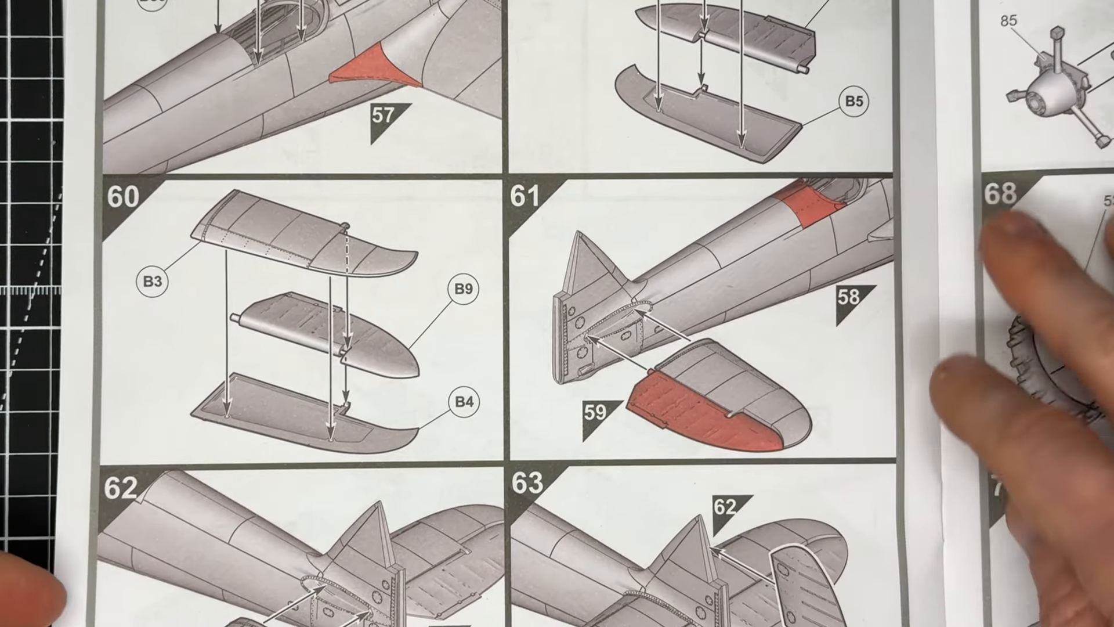
scroll("down", 3)
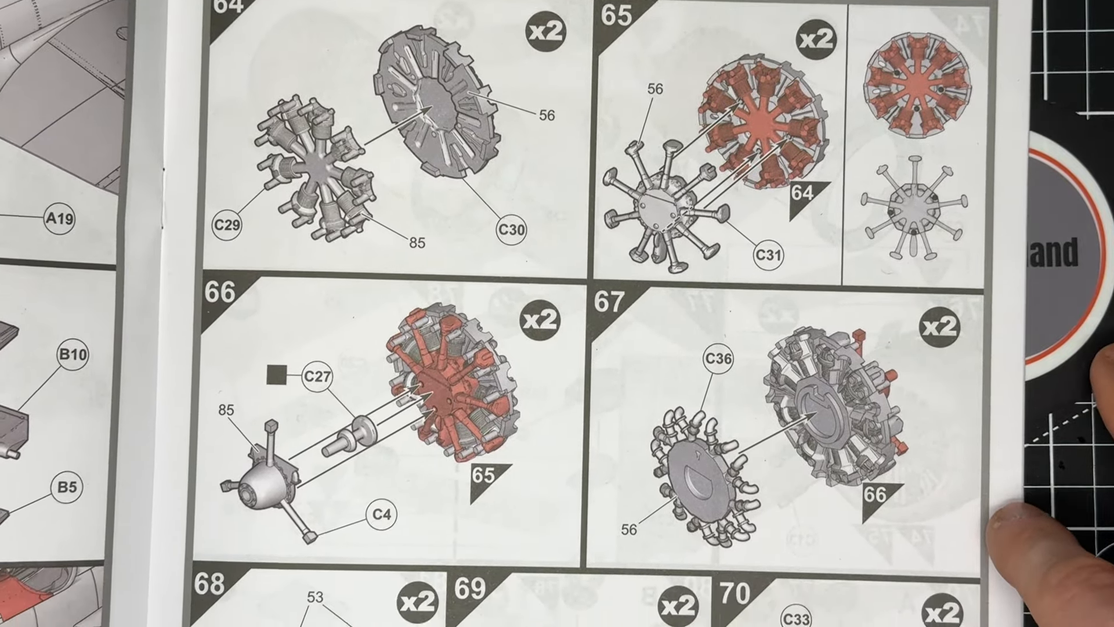
scroll("down", 3)
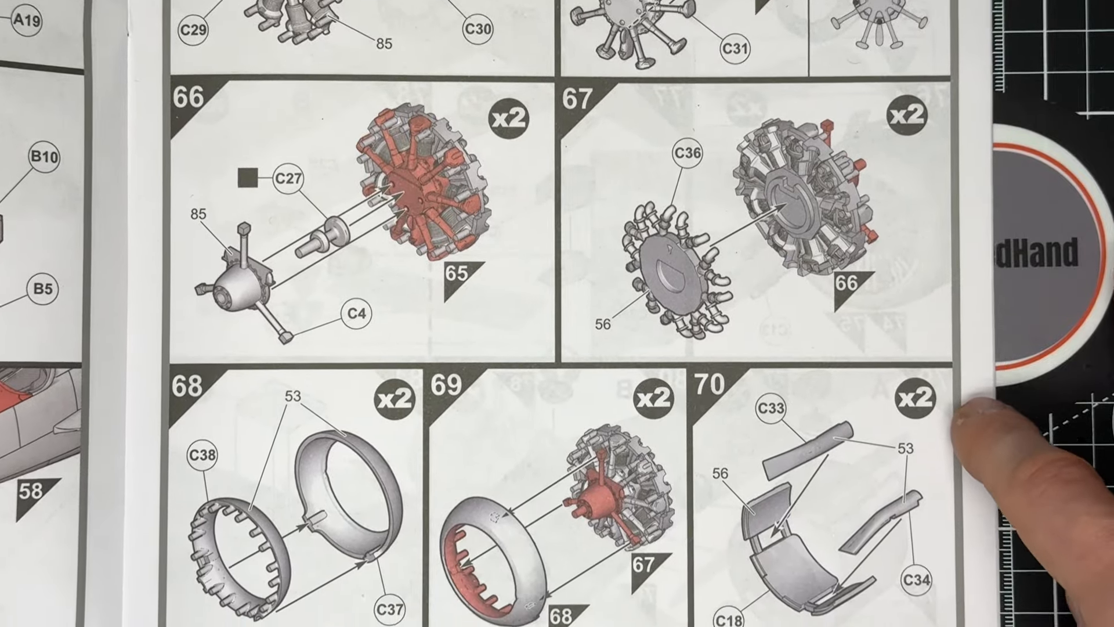
scroll("down", 3)
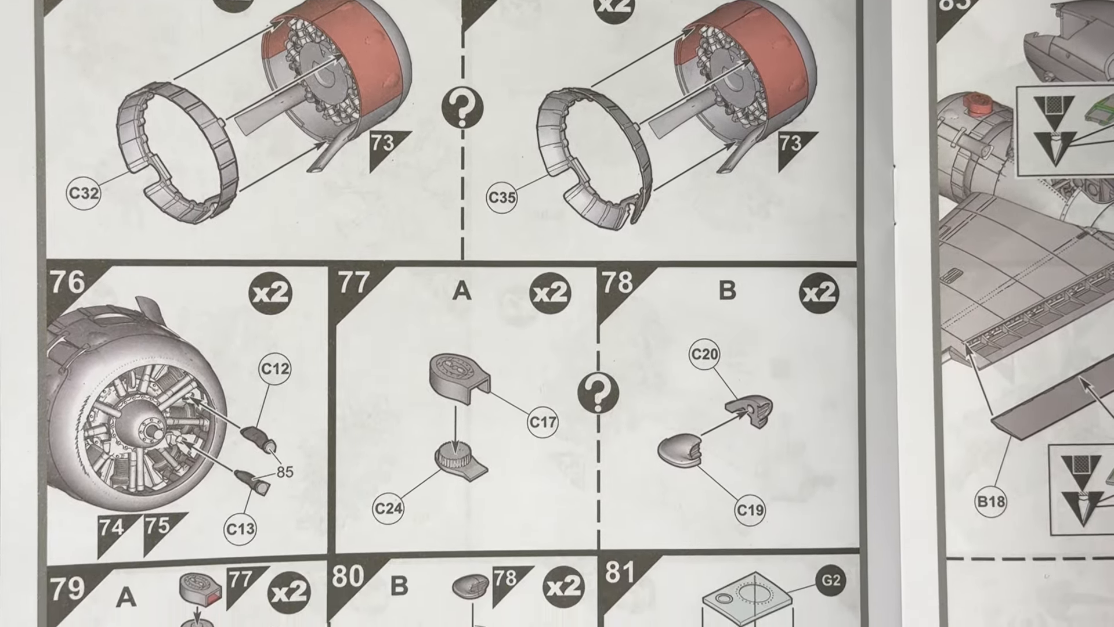
scroll("down", 3)
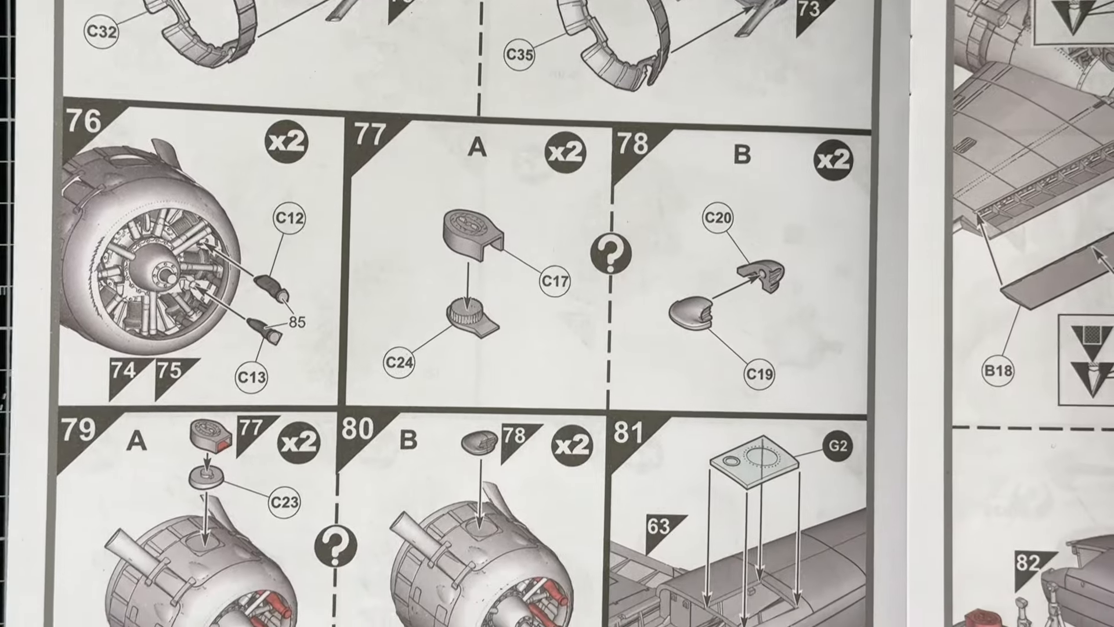
scroll("down", 3)
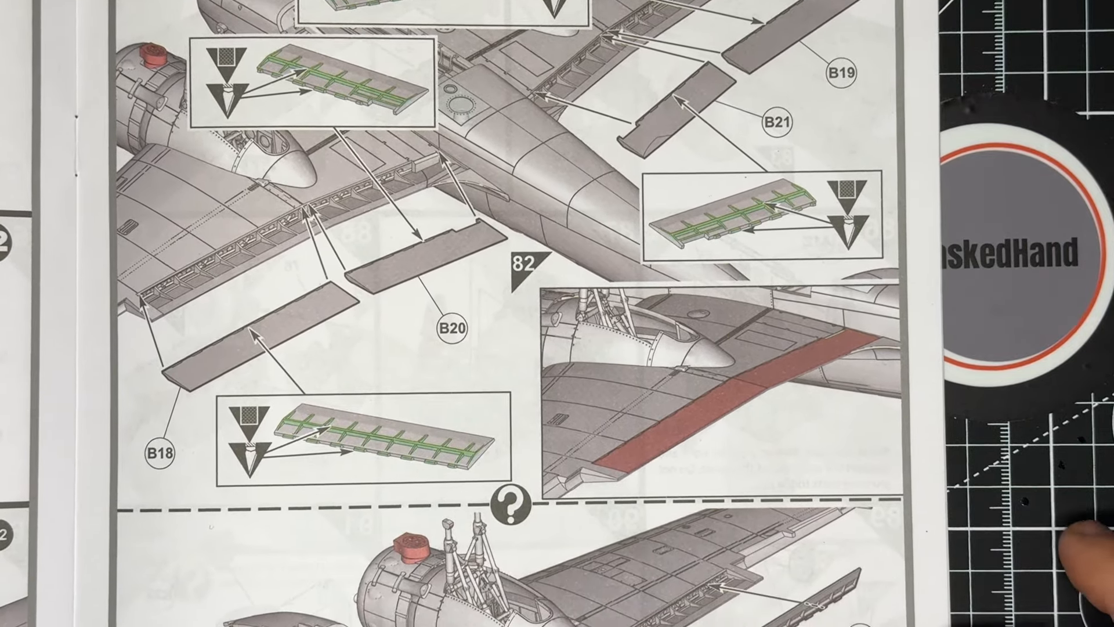
scroll("down", 3)
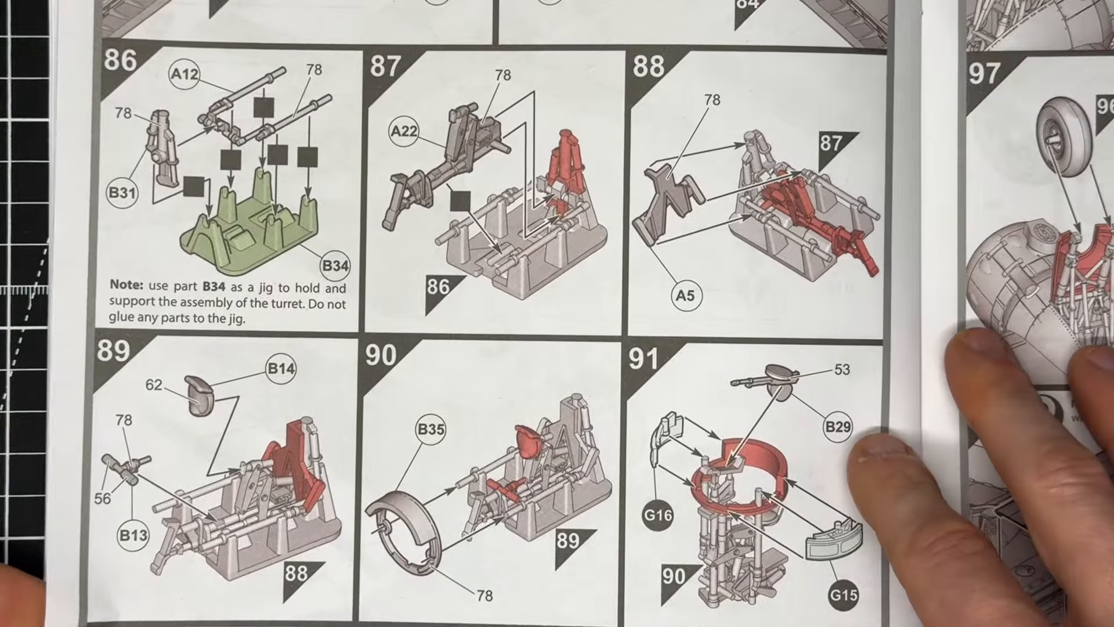
scroll("down", 3)
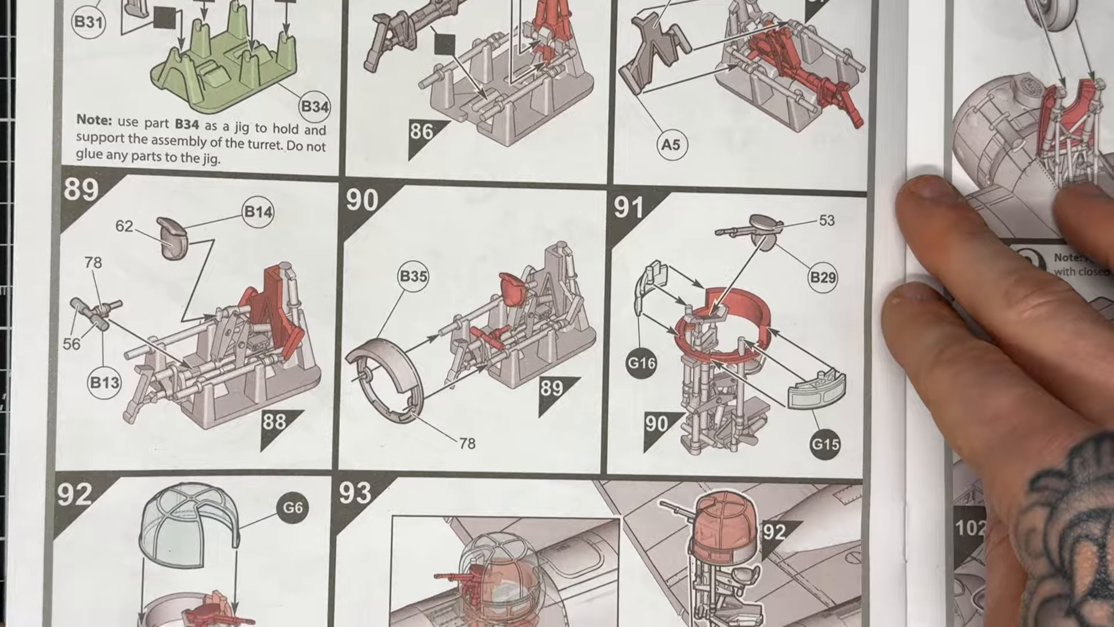
scroll("down", 3)
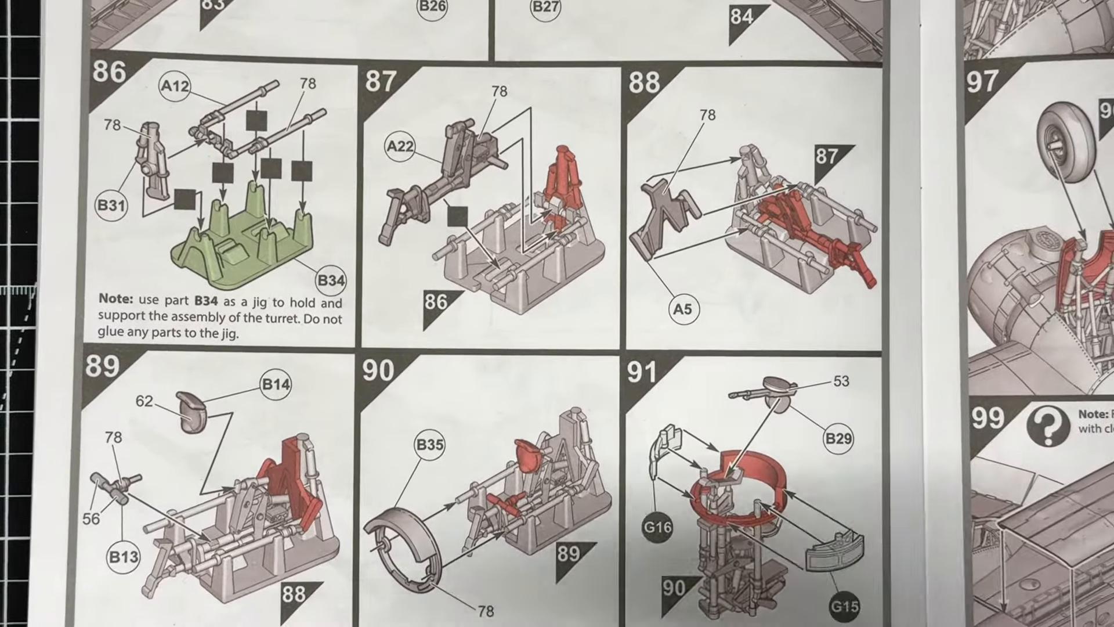
scroll("down", 3)
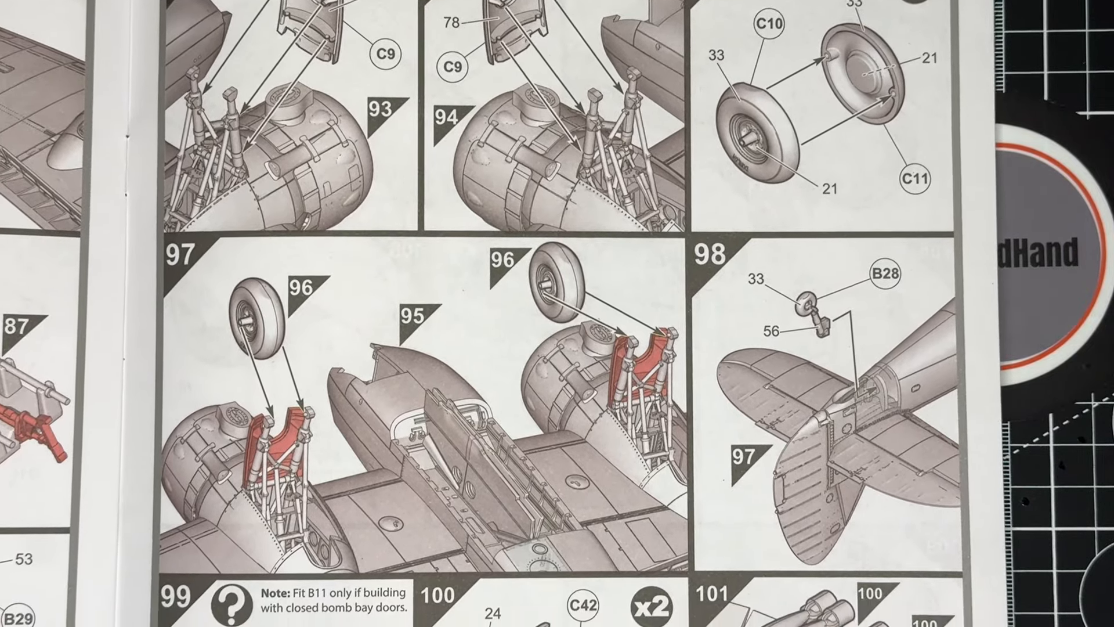
scroll("down", 3)
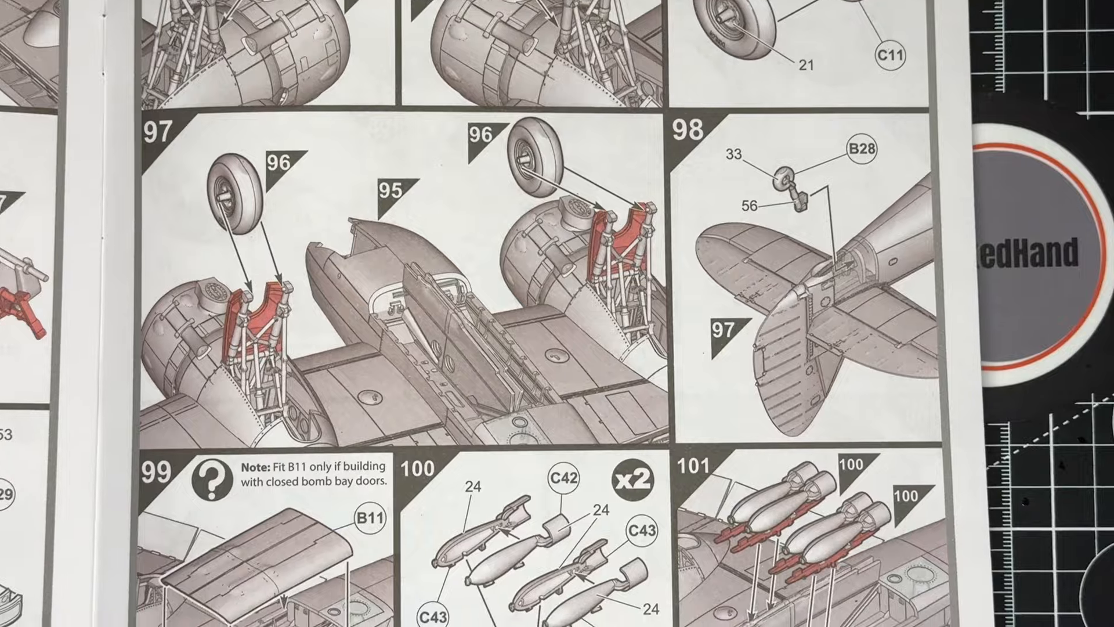
scroll("down", 3)
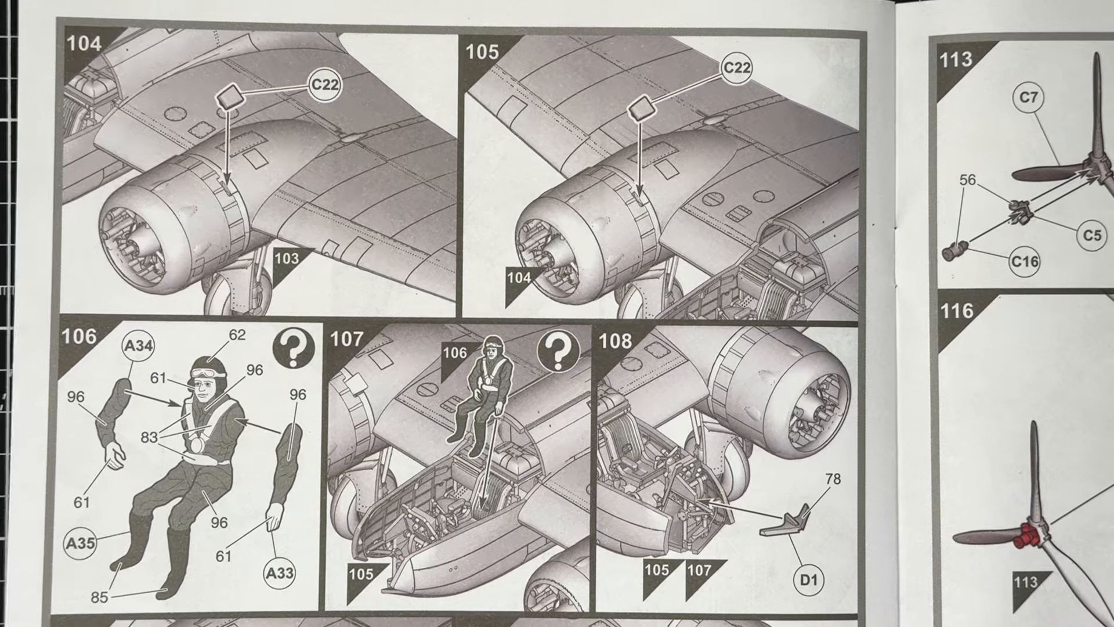
scroll("down", 3)
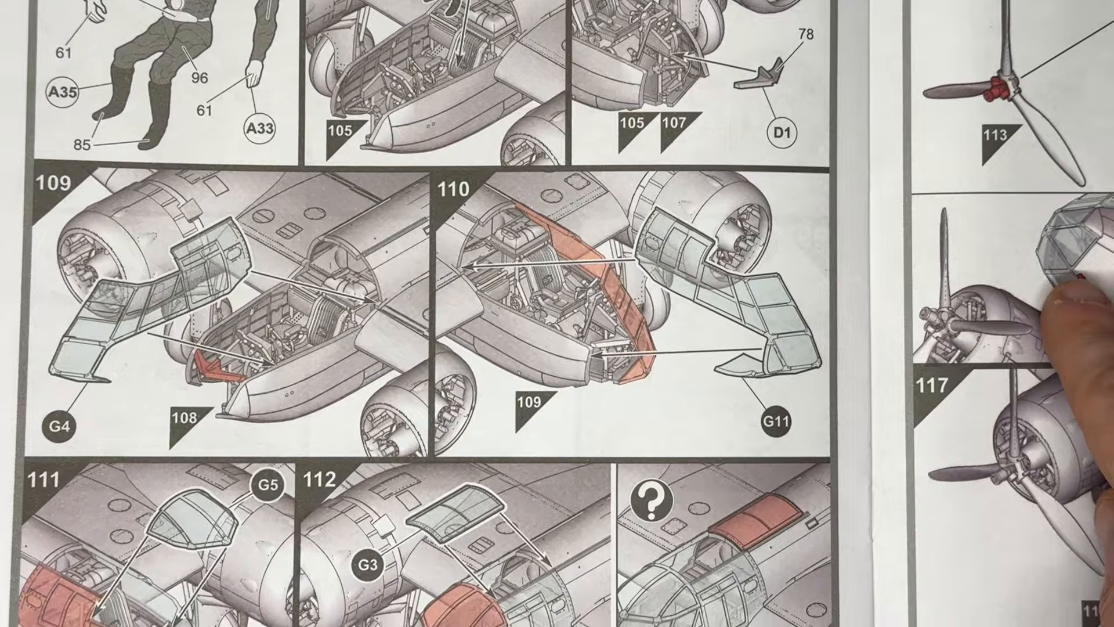
scroll("down", 3)
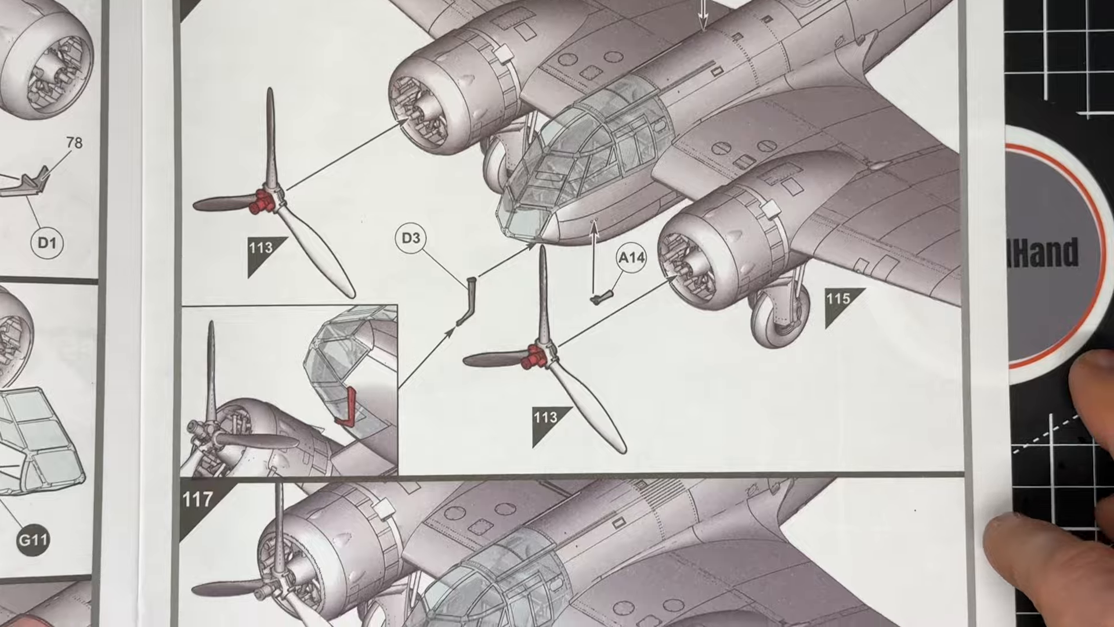
scroll("down", 3)
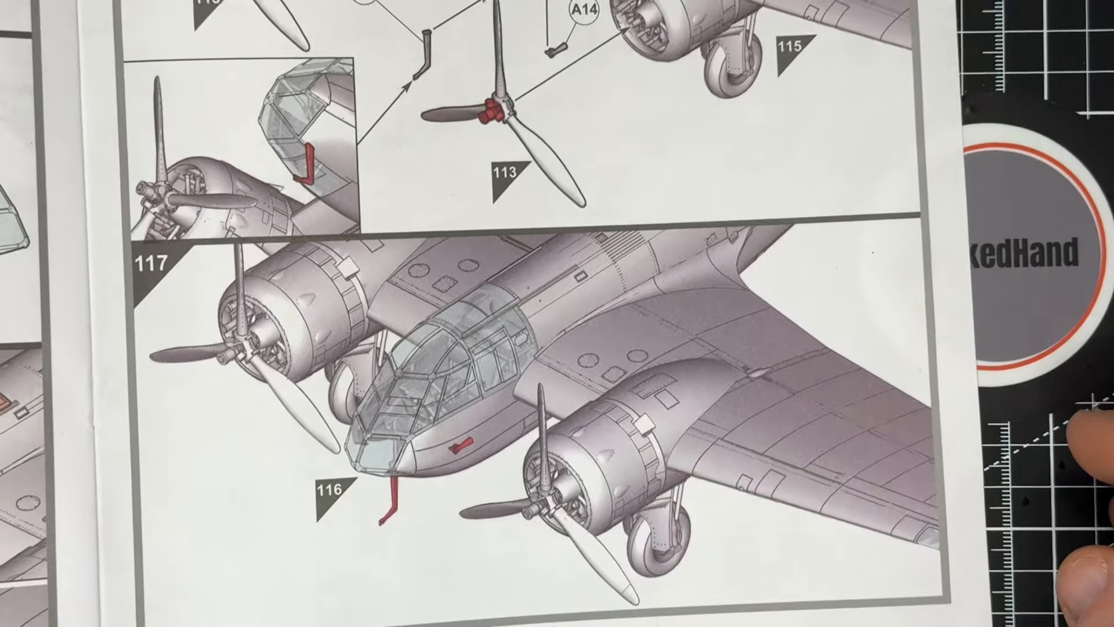